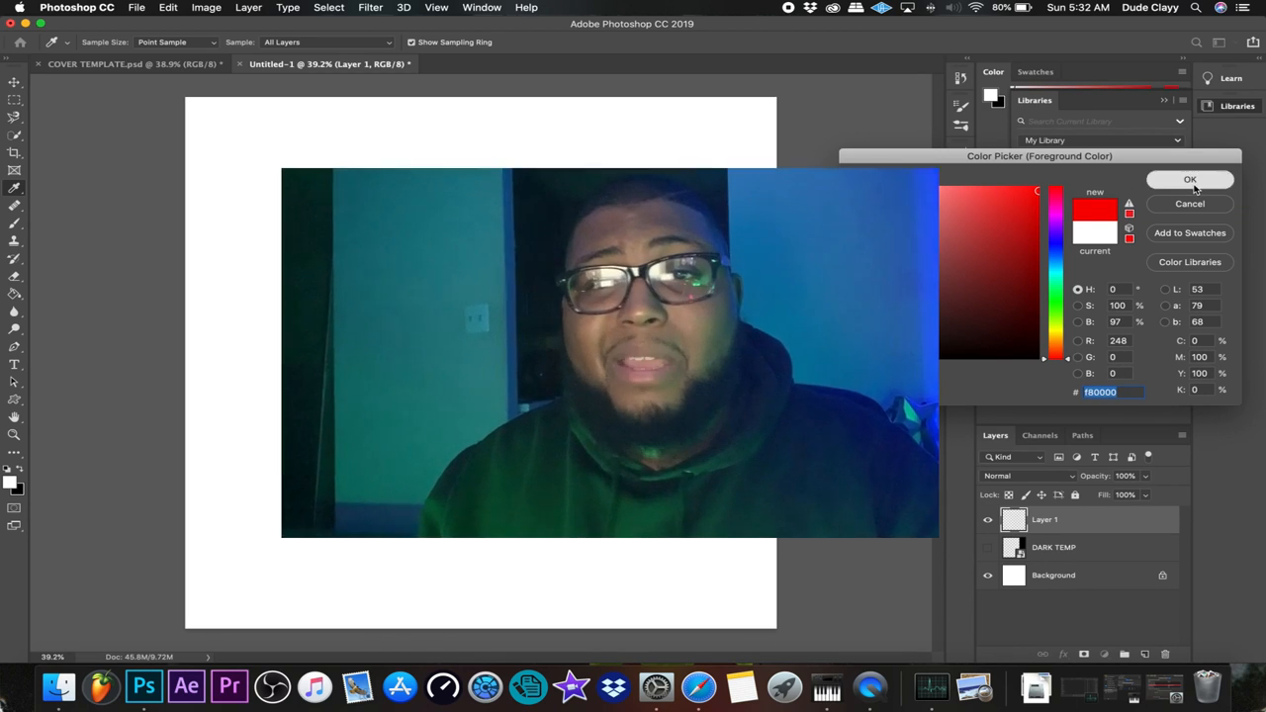
- Set the foreground colour to pure red (ff0000)
left_click(1189, 178)
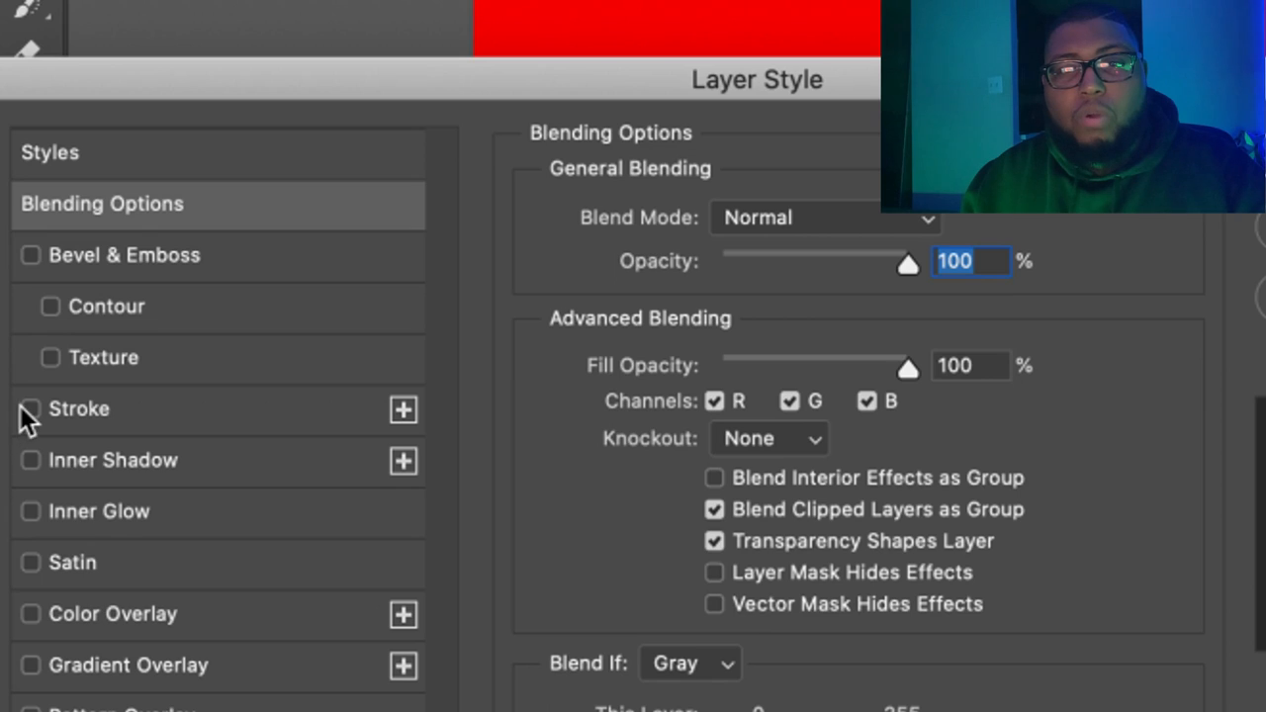
- Enable a 250 px inside Stroke on the layer and pick black as its colour
left_click(28, 408)
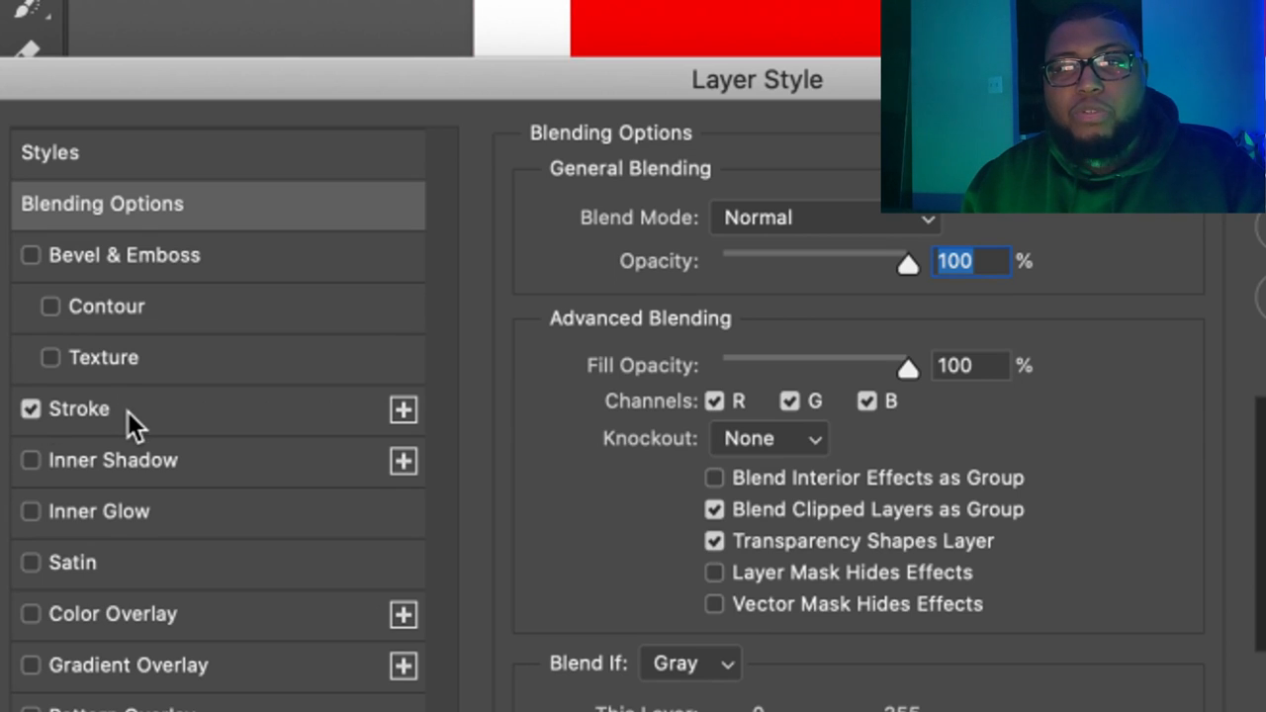
left_click(75, 407)
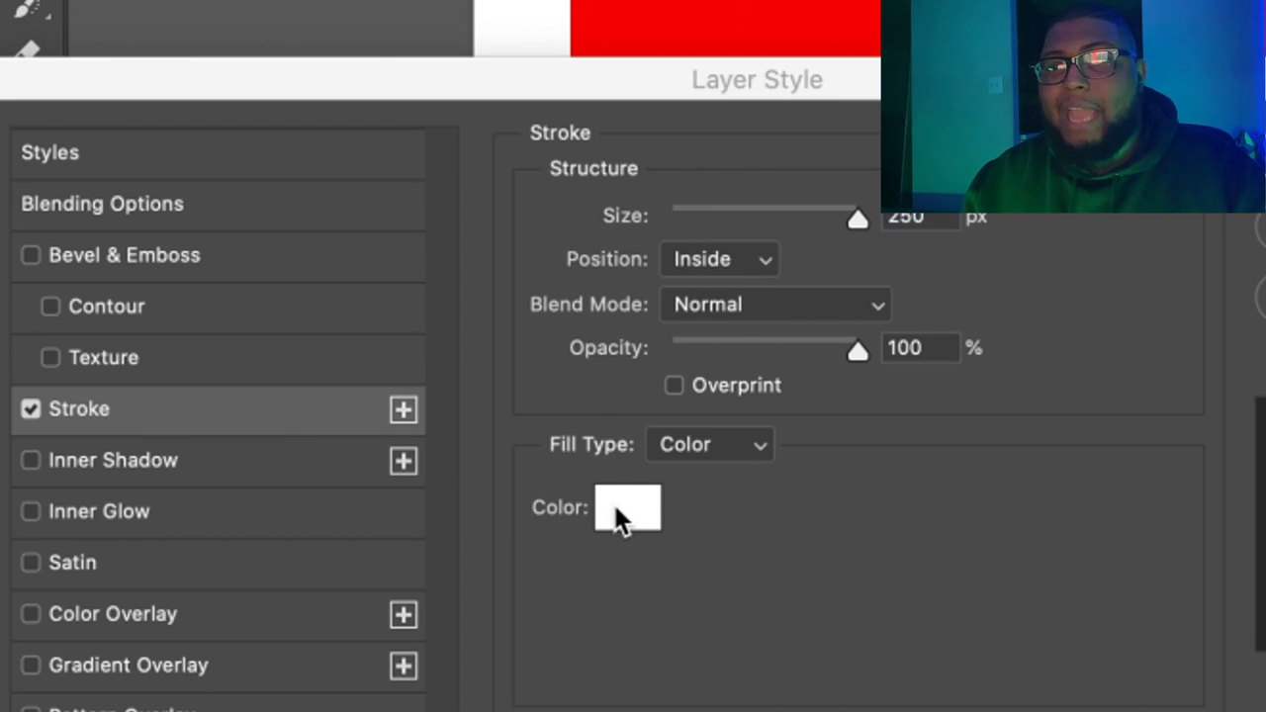
left_click(630, 511)
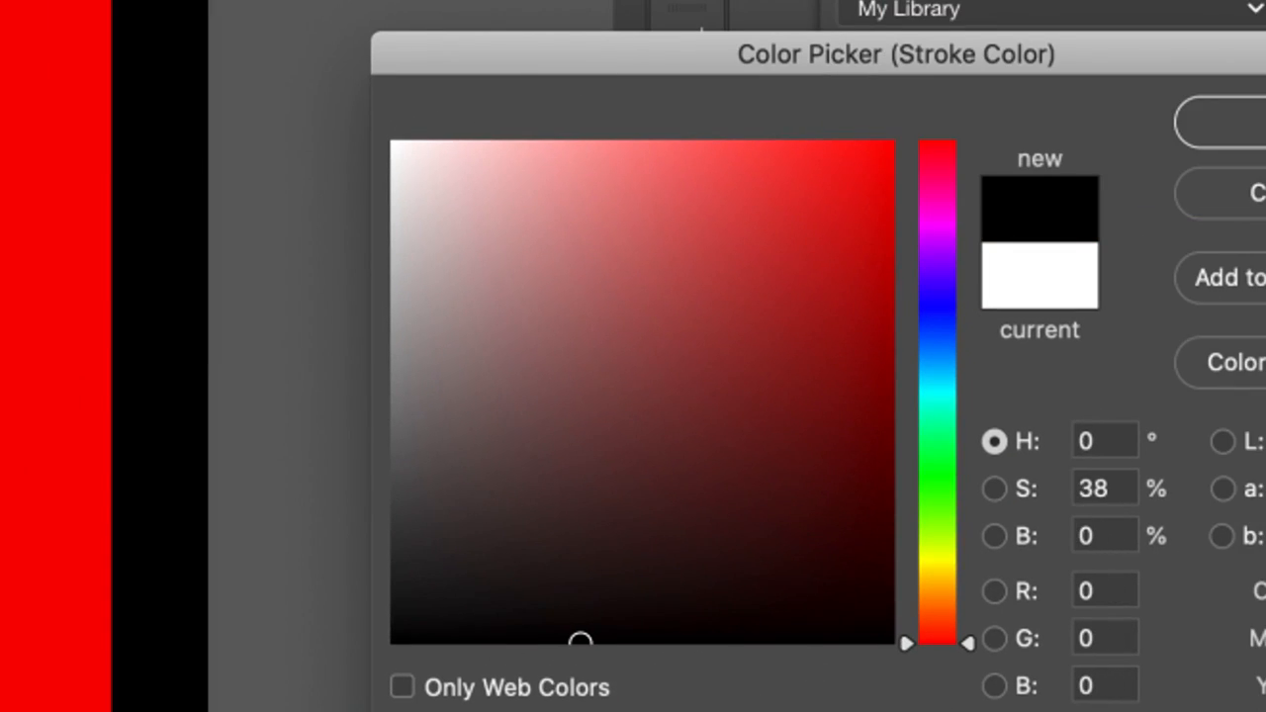